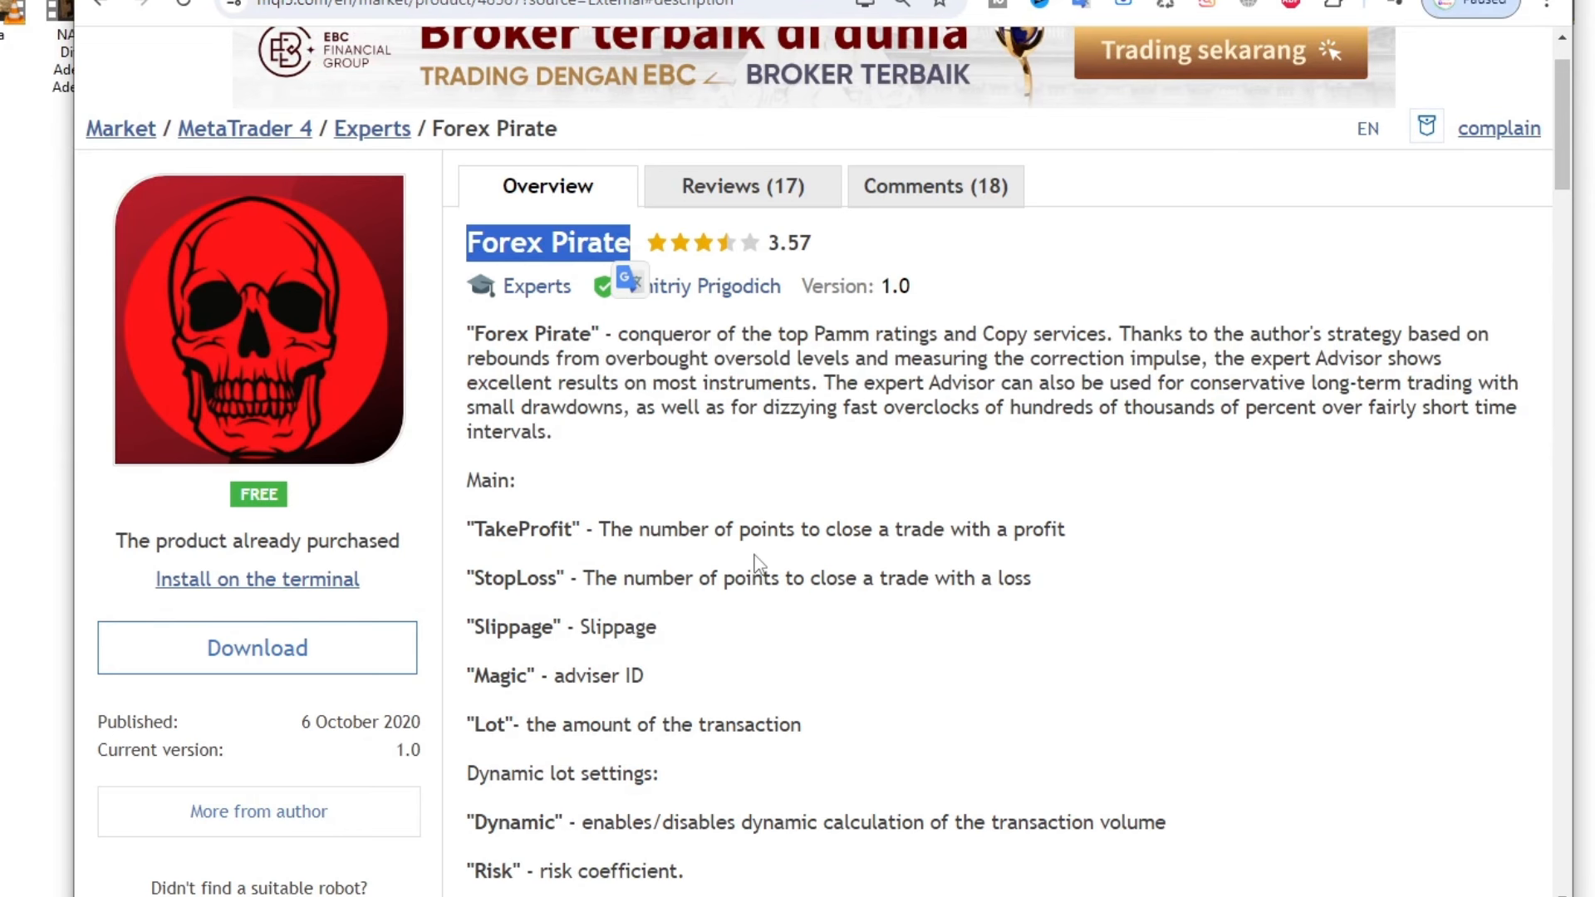
- Scroll the MQL5 Forex Pirate page, highlighting the minimum and high risk lines while reading
{"action": "scroll", "scroll_direction": "down", "scroll_amount": 3}
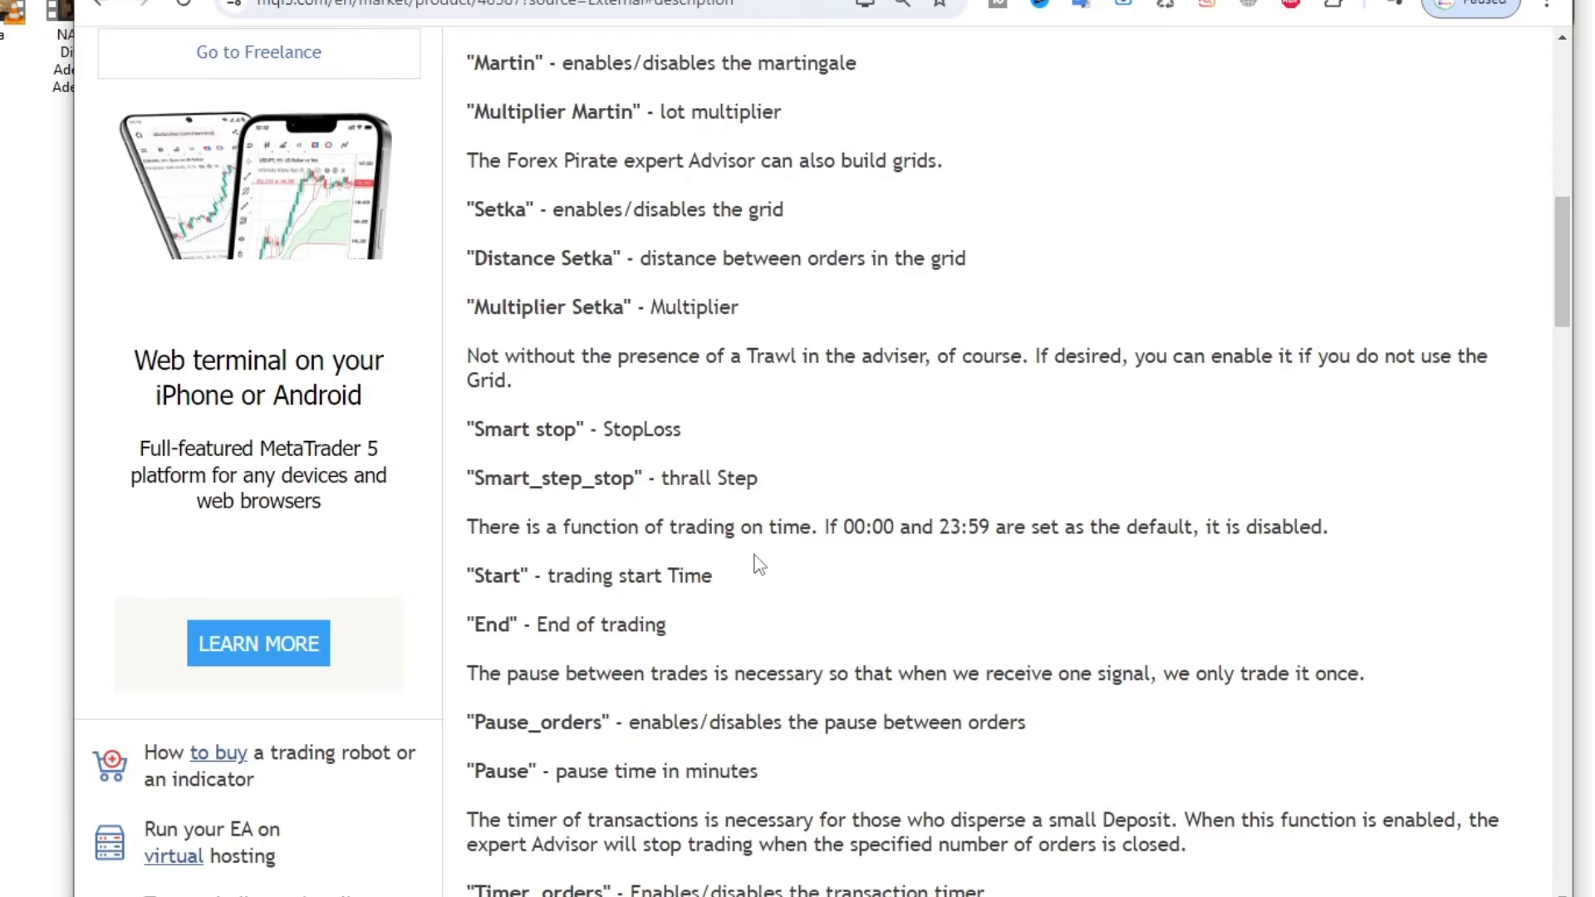
{"action": "scroll", "scroll_direction": "down", "scroll_amount": 3}
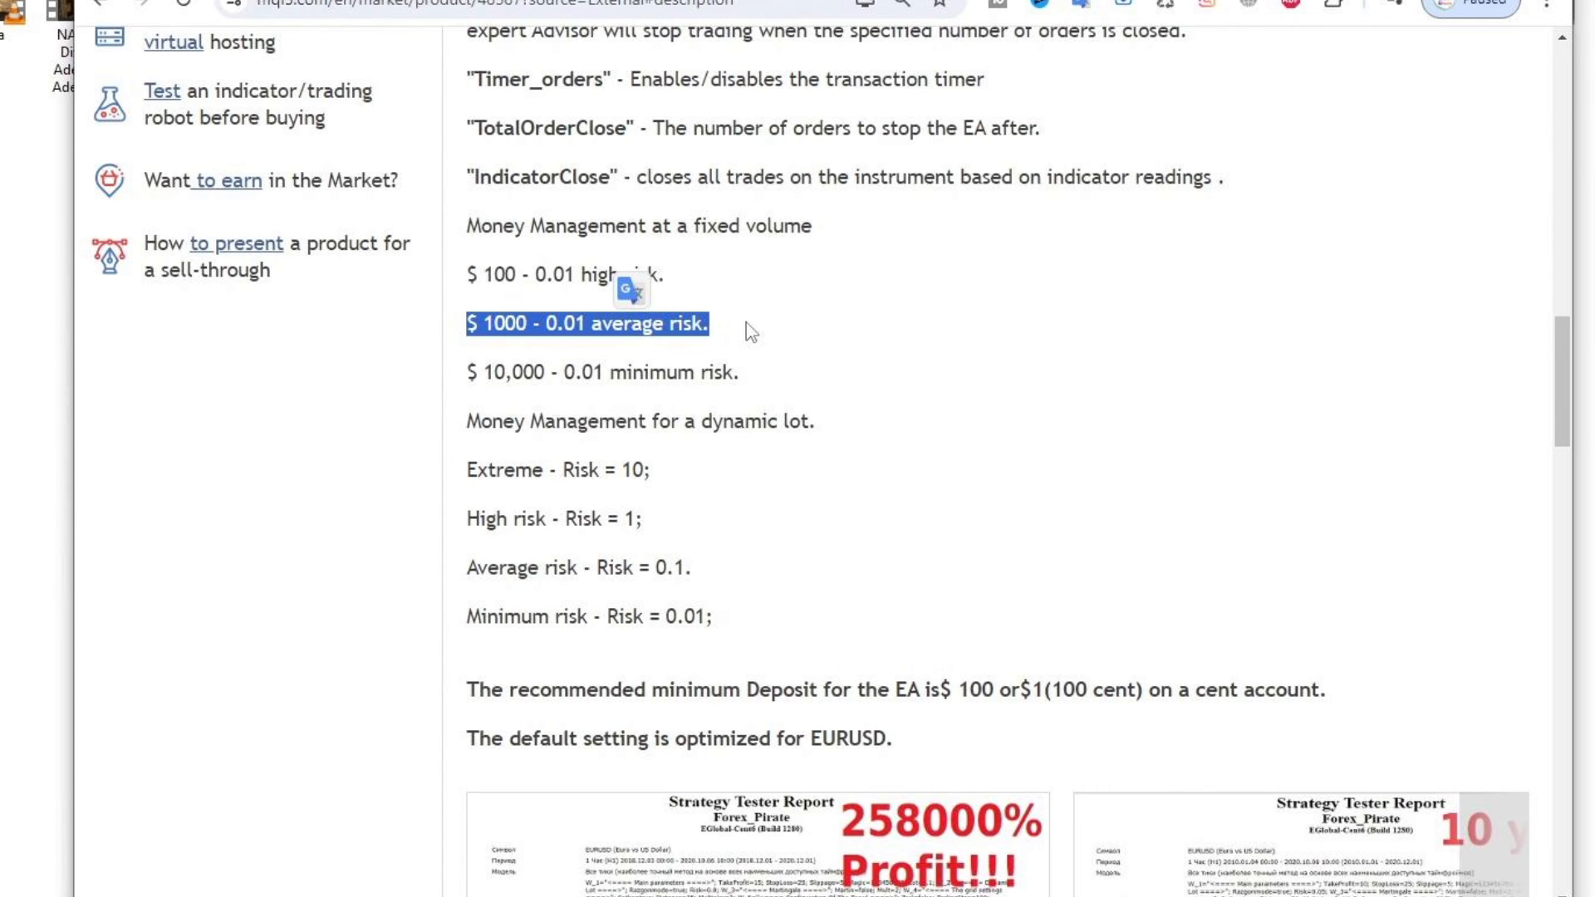
{"action": "mouse_move", "coordinate": [723, 355]}
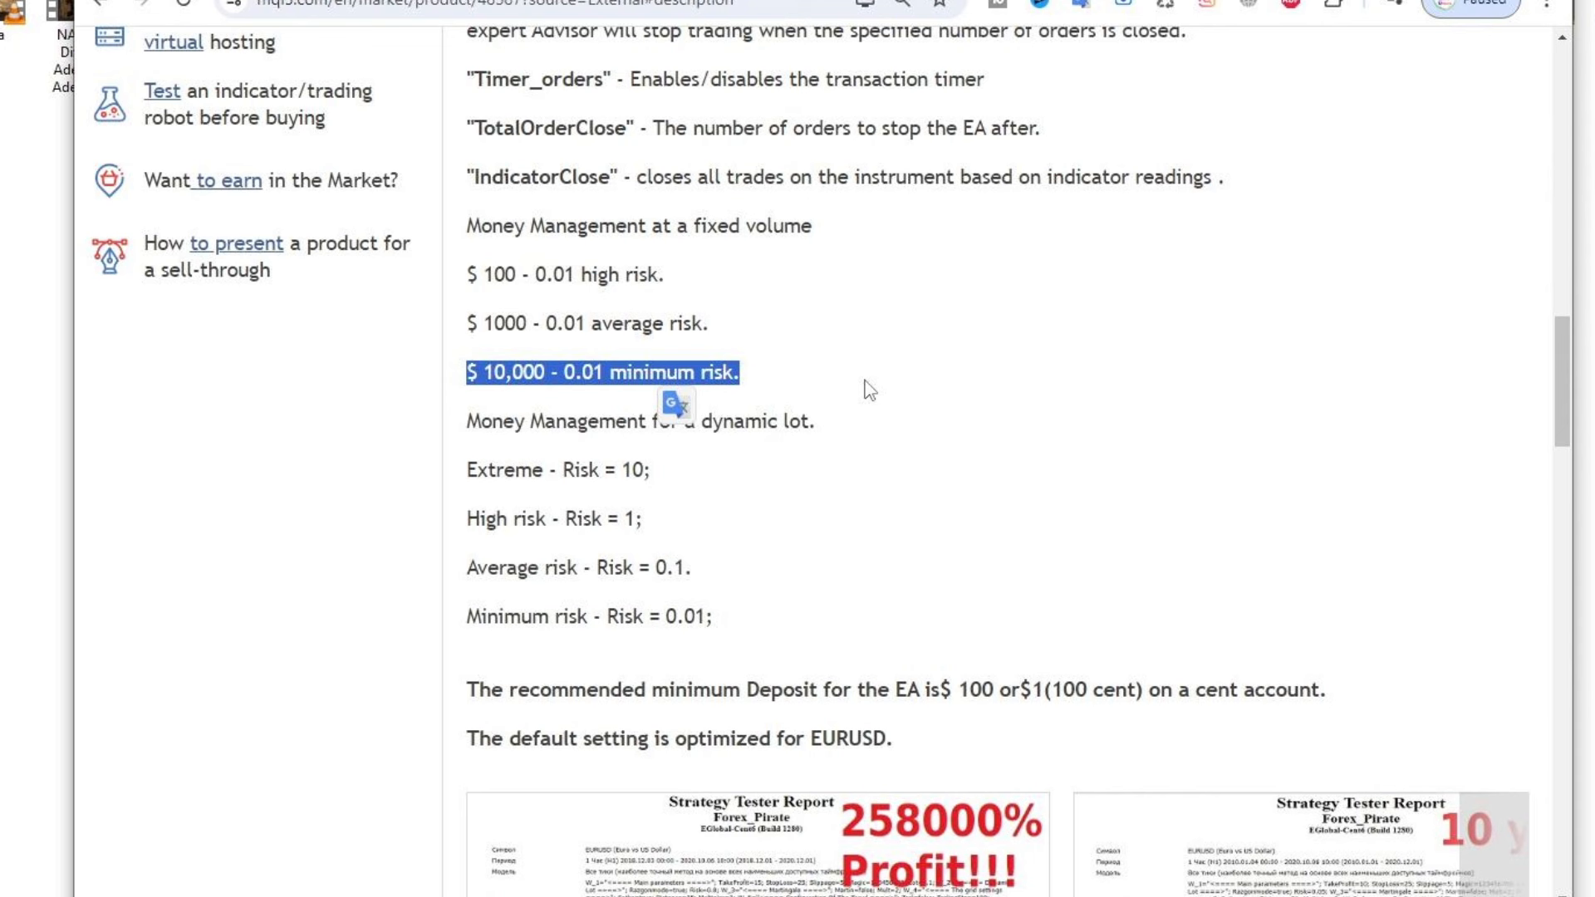
{"action": "left_click", "coordinate": [832, 364]}
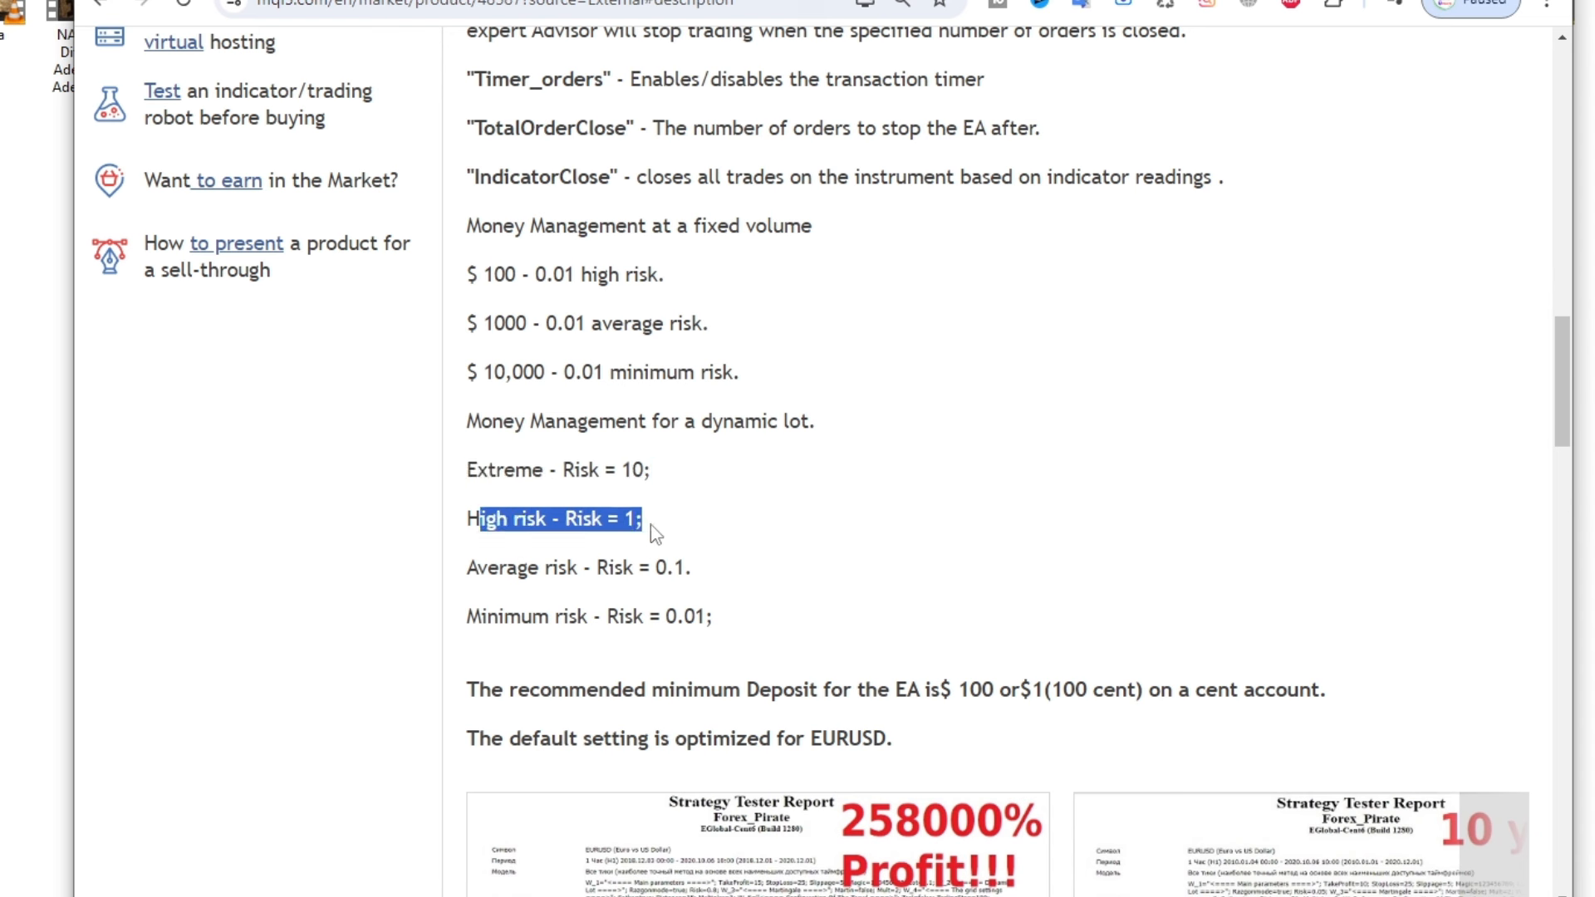
{"action": "left_click", "coordinate": [757, 499]}
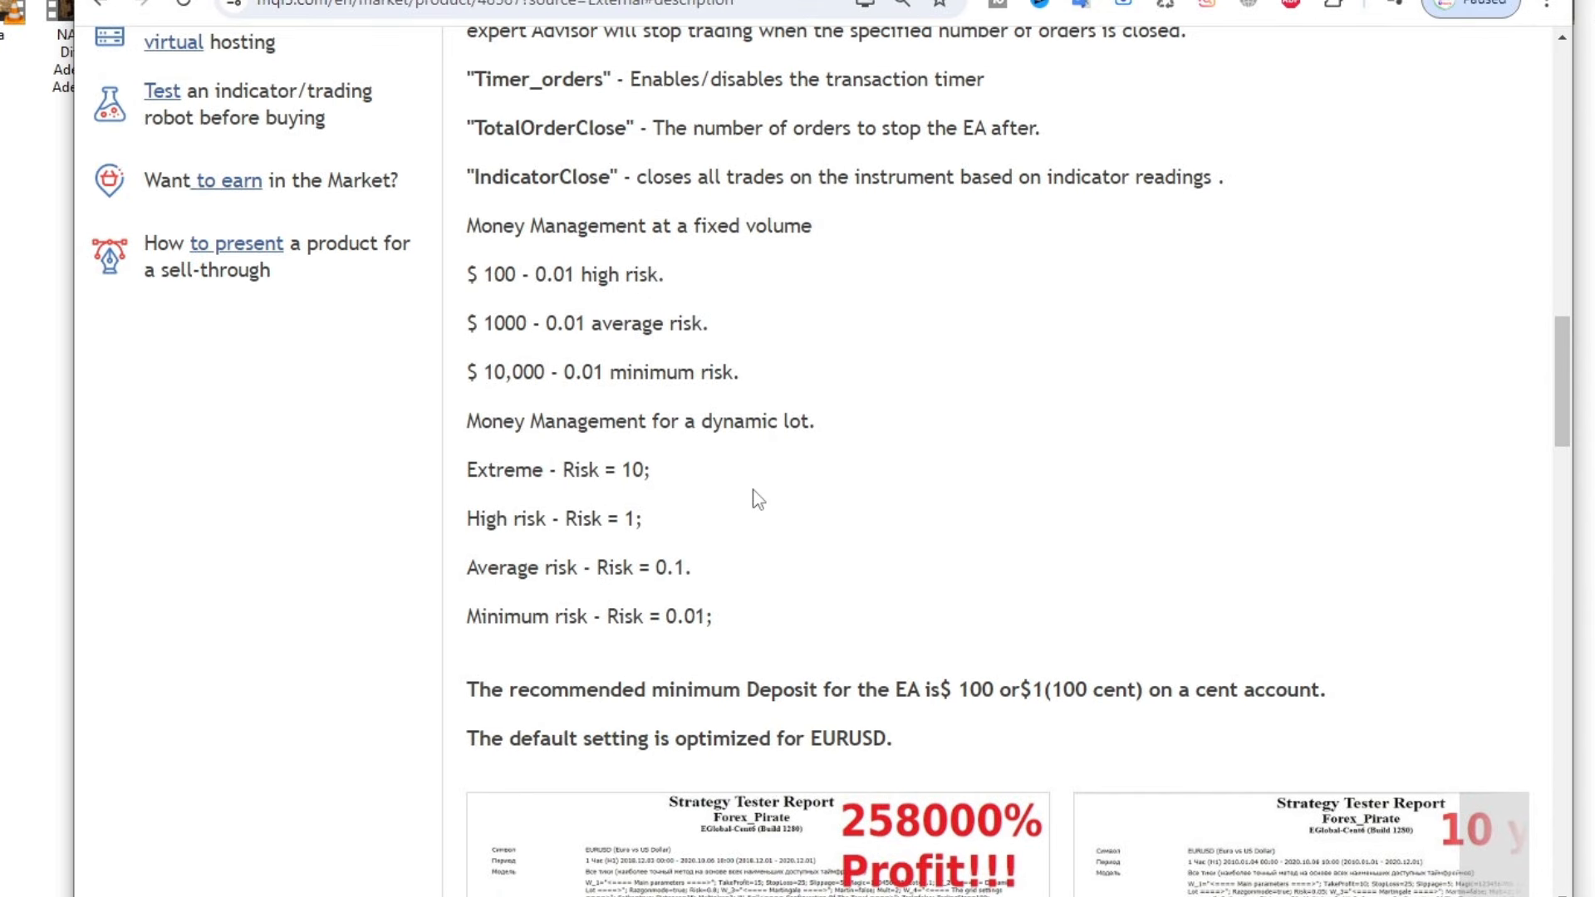
{"action": "scroll", "scroll_direction": "down", "scroll_amount": 3}
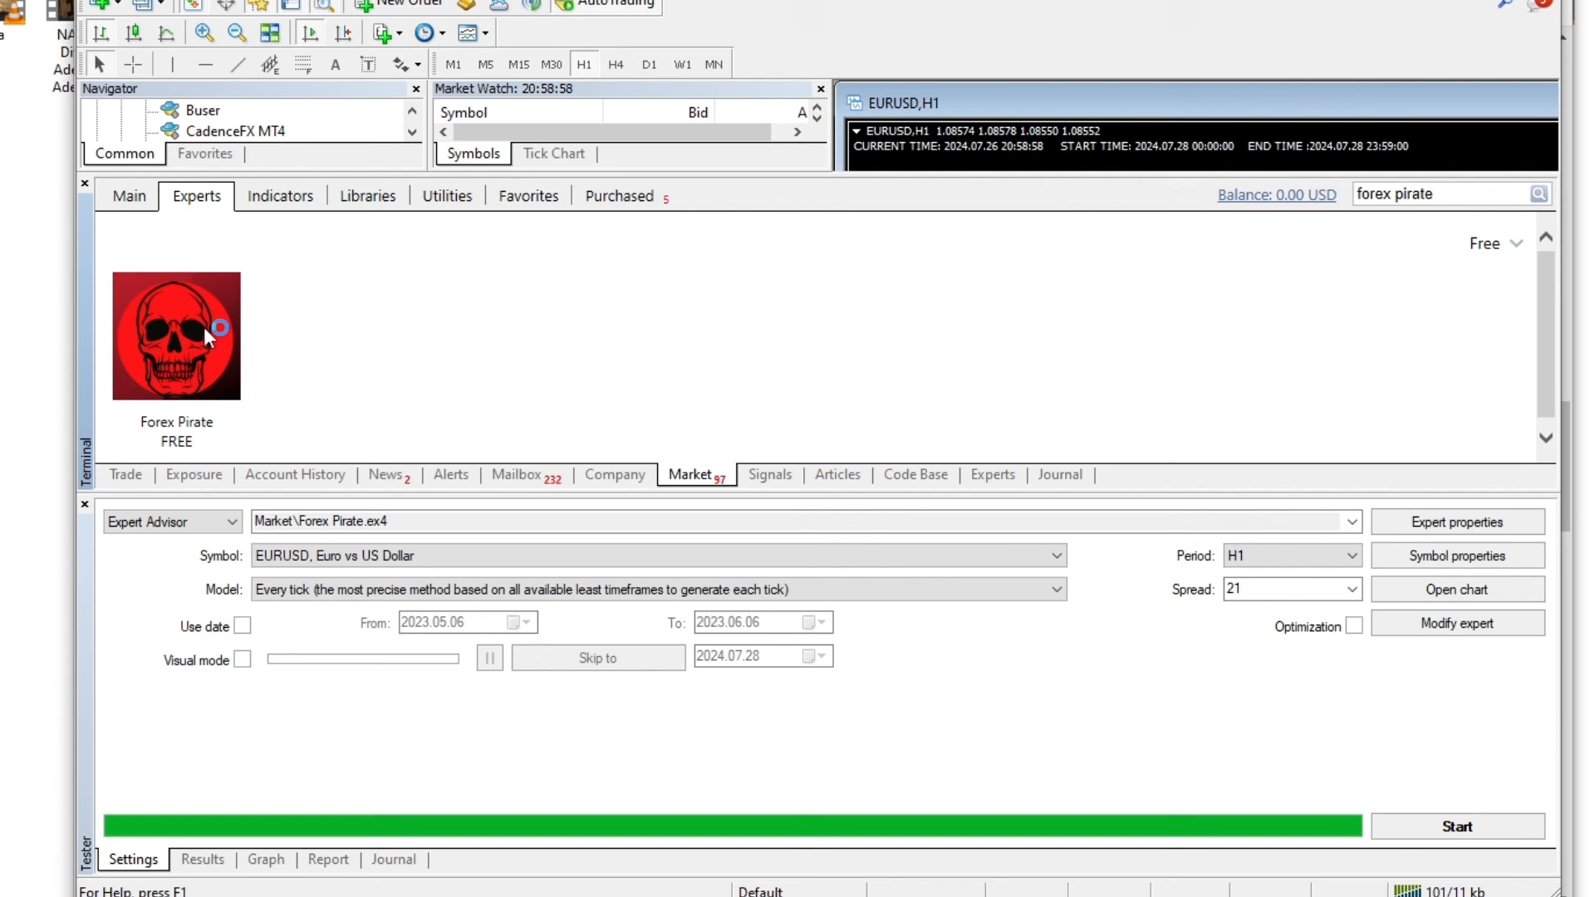
- Show the Forex Pirate page from Terminal > Market and bring up its Expert properties inputs
{"action": "left_click", "coordinate": [175, 333]}
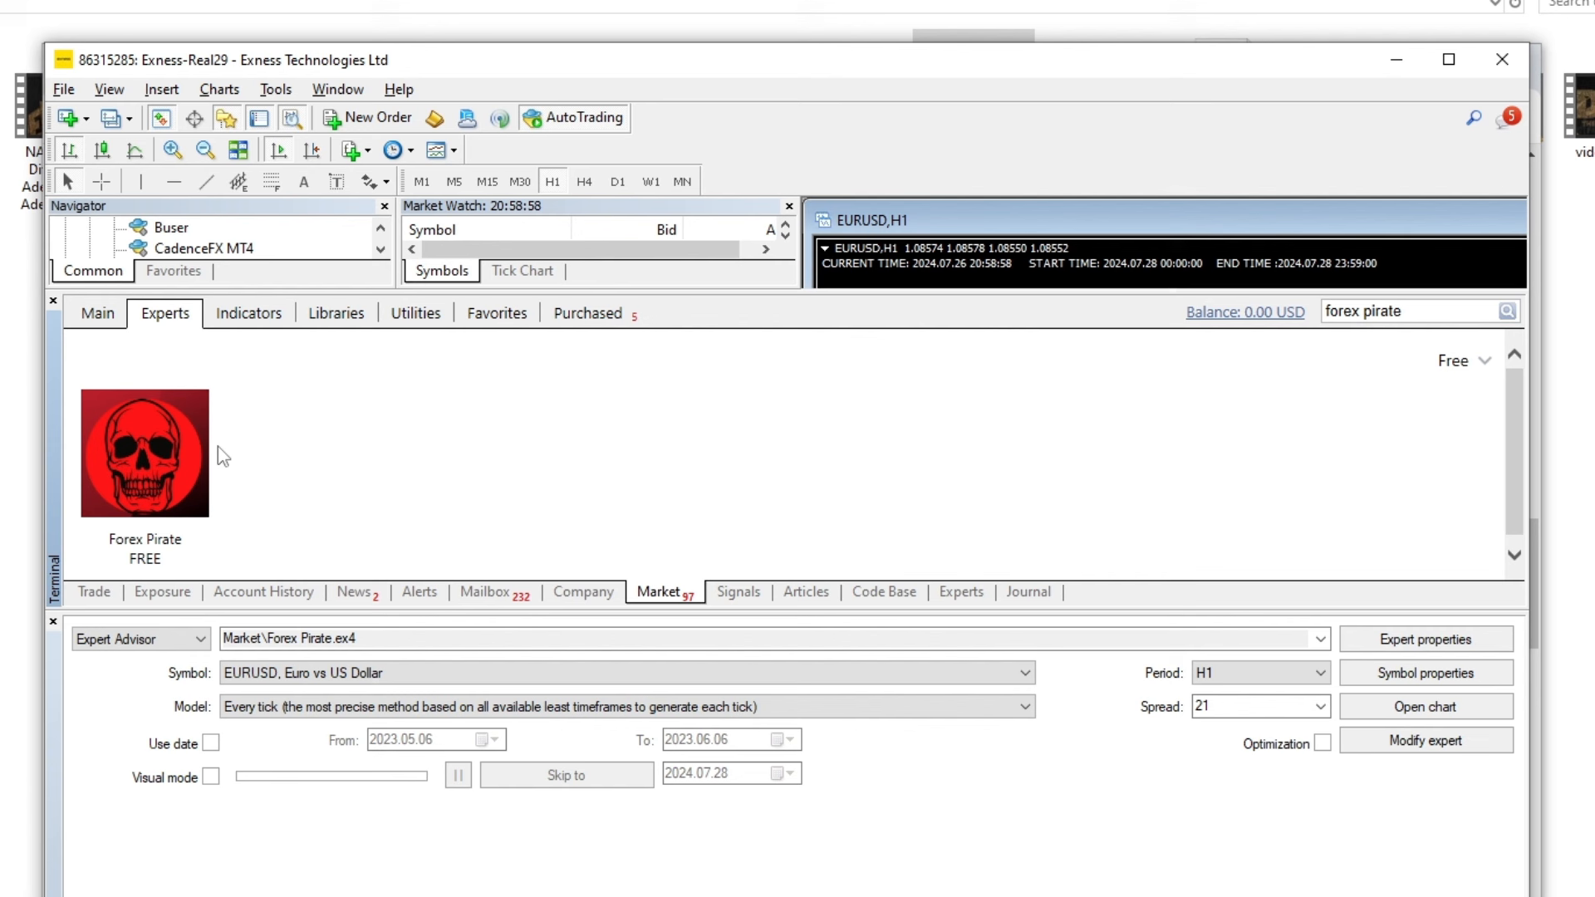
{"action": "left_click", "coordinate": [144, 452]}
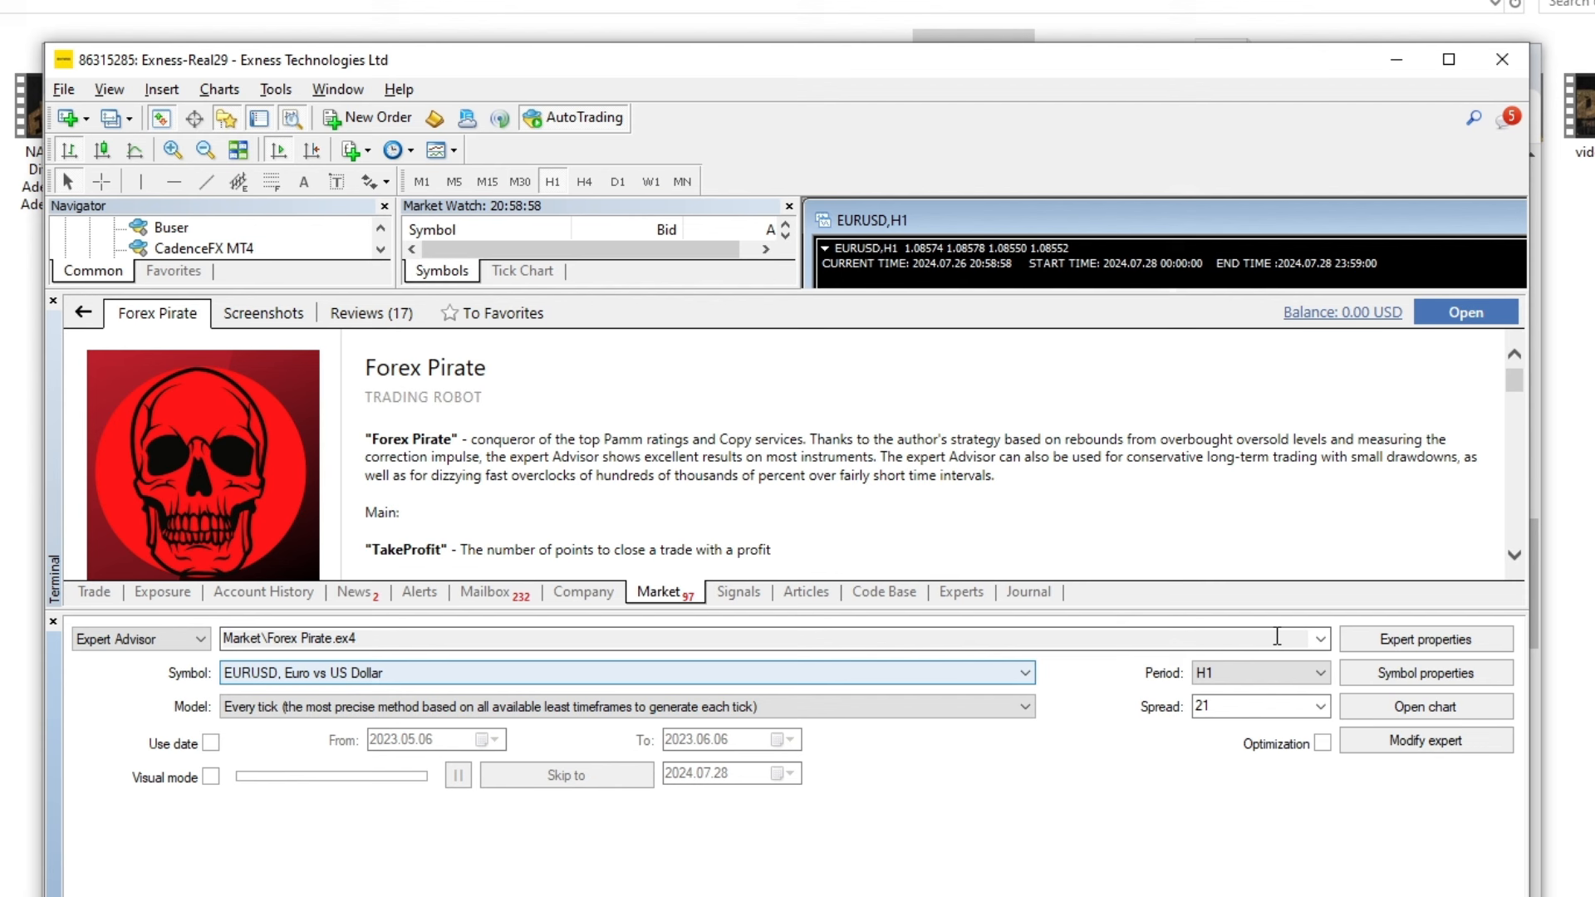
{"action": "left_click", "coordinate": [1426, 638]}
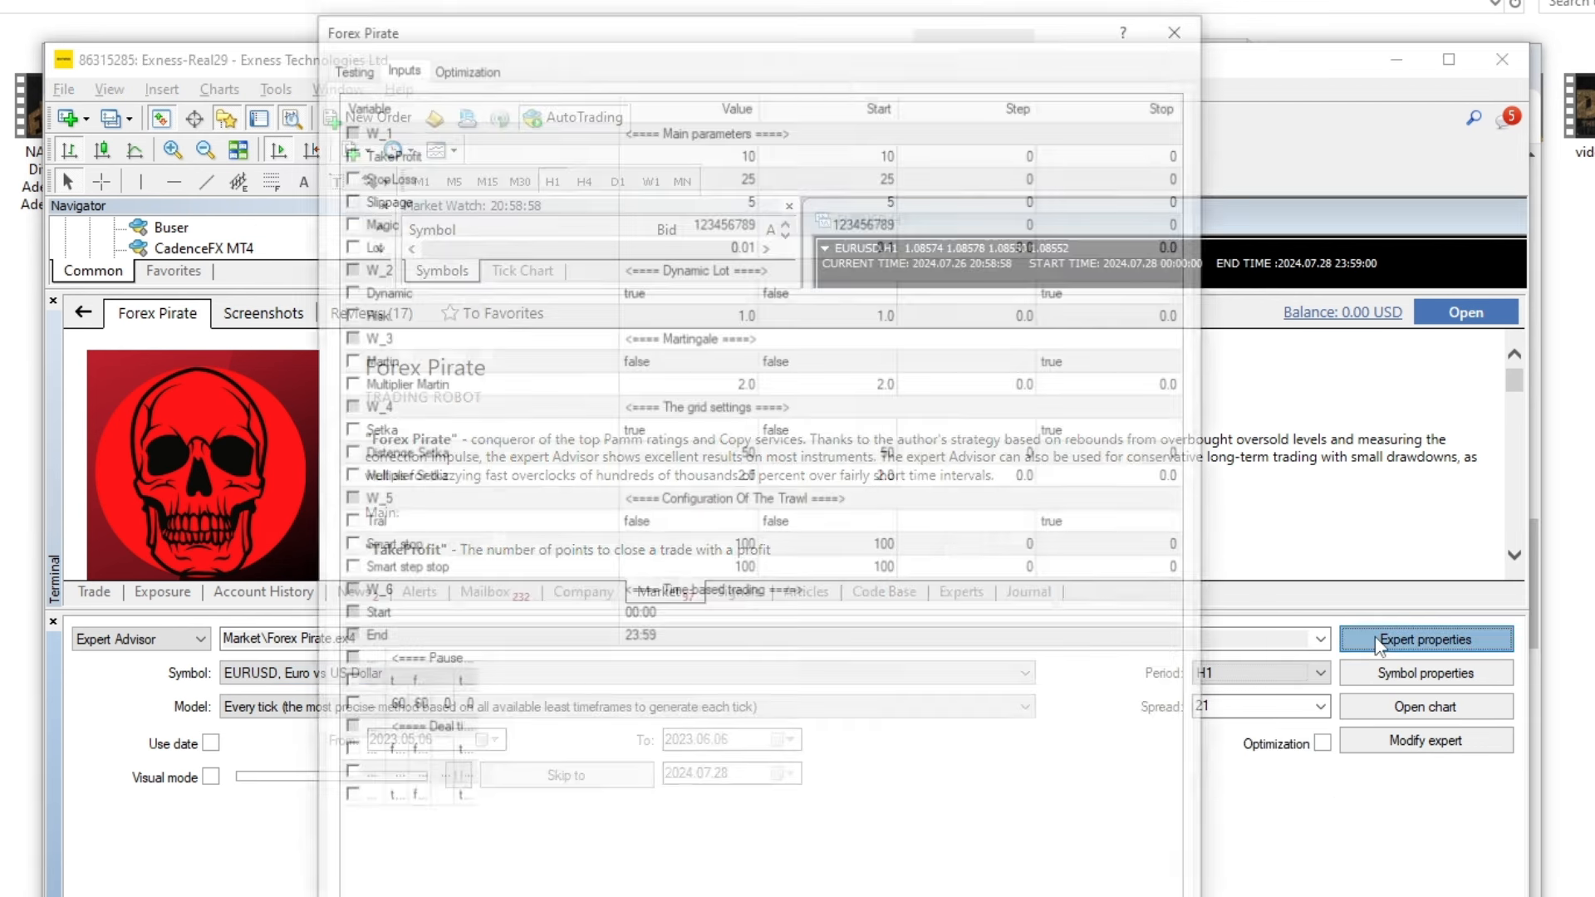
- Keep Forex Pirate's default inputs and run the EURUSD H1 backtest
{"action": "left_click", "coordinate": [1425, 638]}
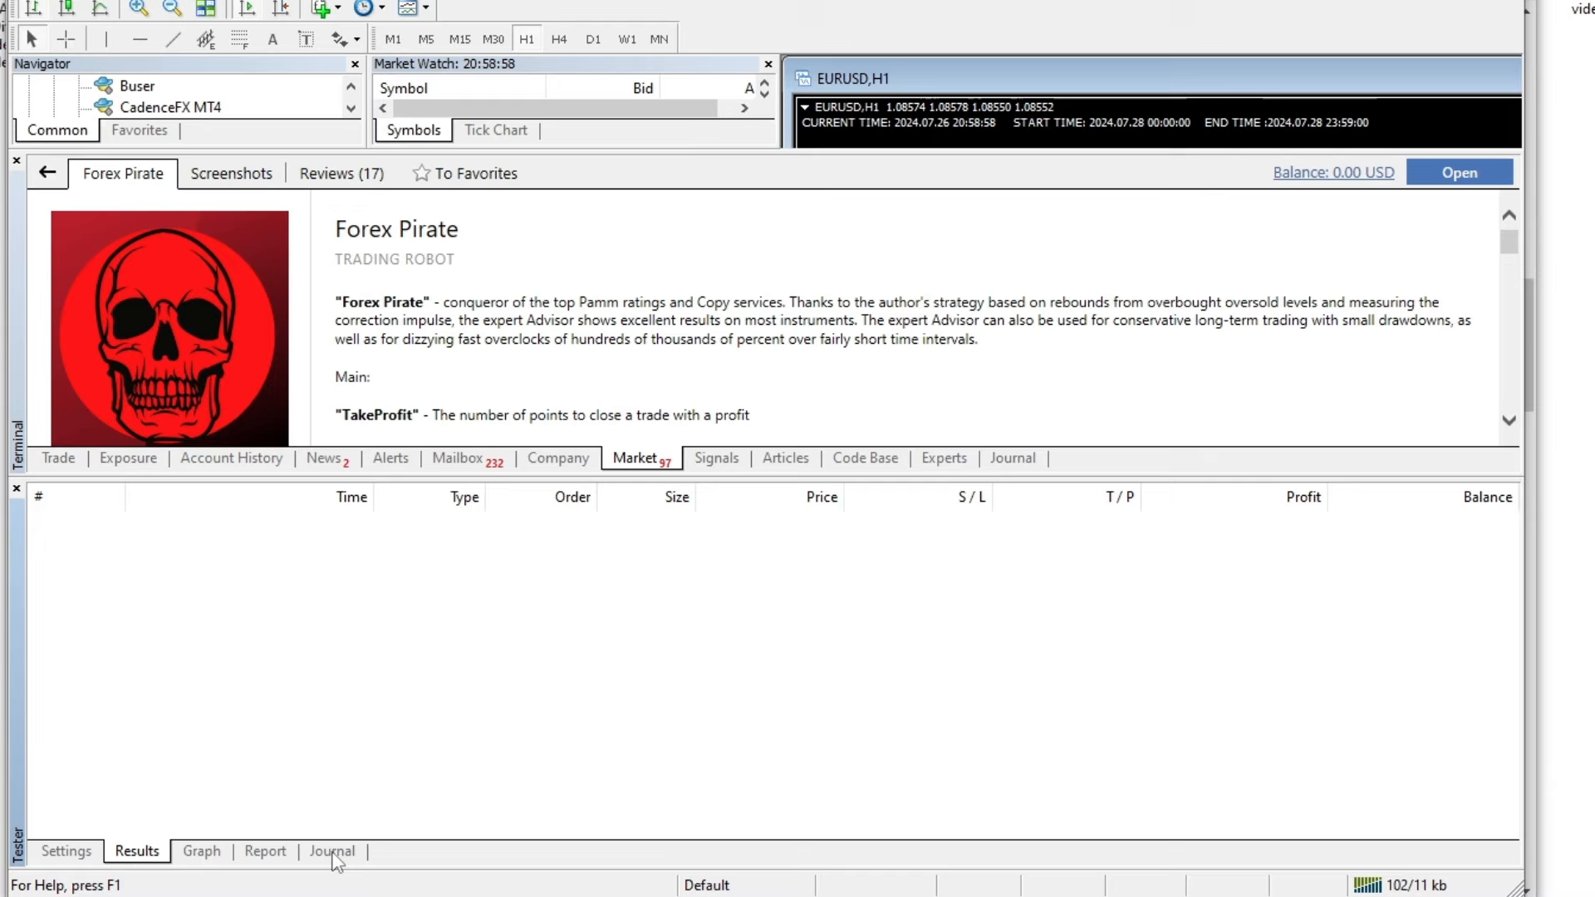
- Review the default run's balance graph and save its tester report as an HTML file
{"action": "left_click", "coordinate": [201, 851]}
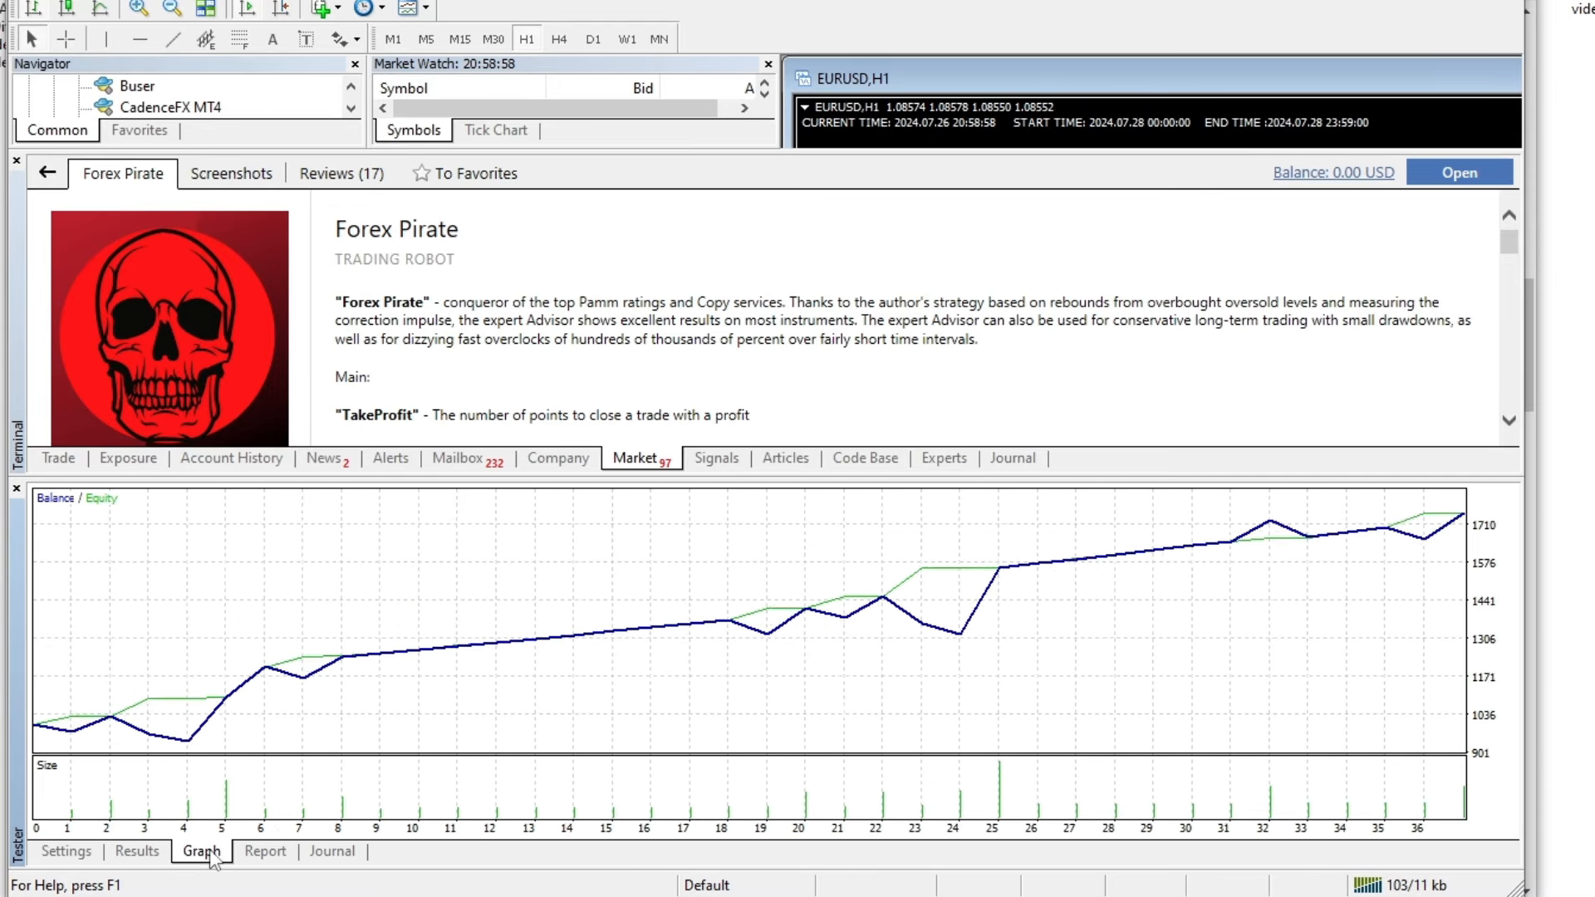
{"action": "left_click", "coordinate": [65, 851]}
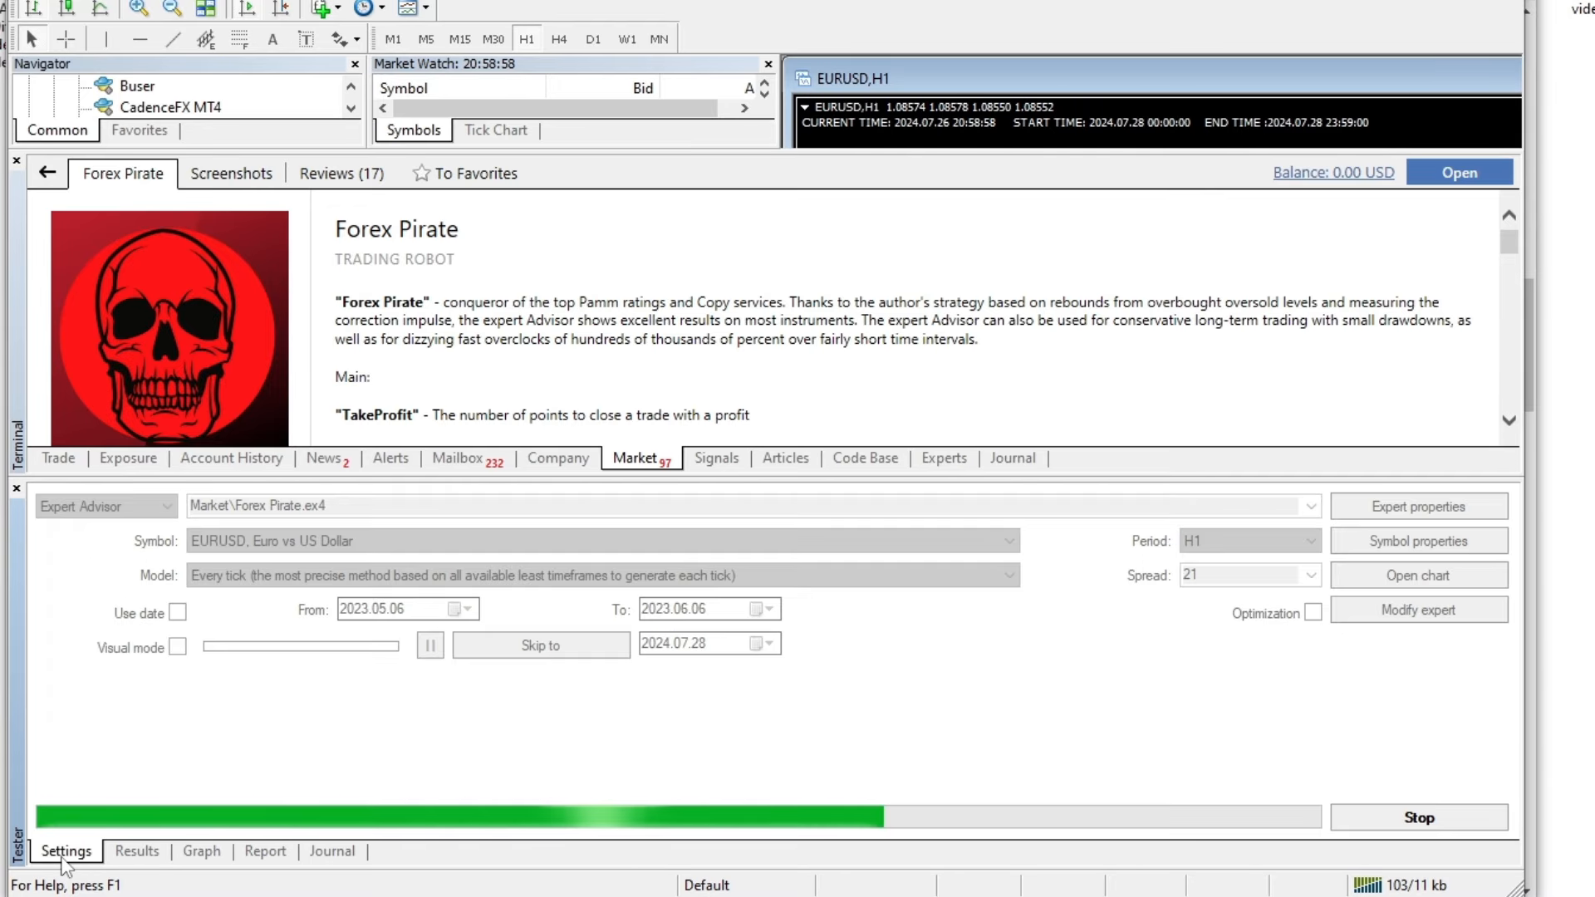
{"action": "left_click", "coordinate": [264, 851]}
{"action": "type", "text": "FOREX PIR"}
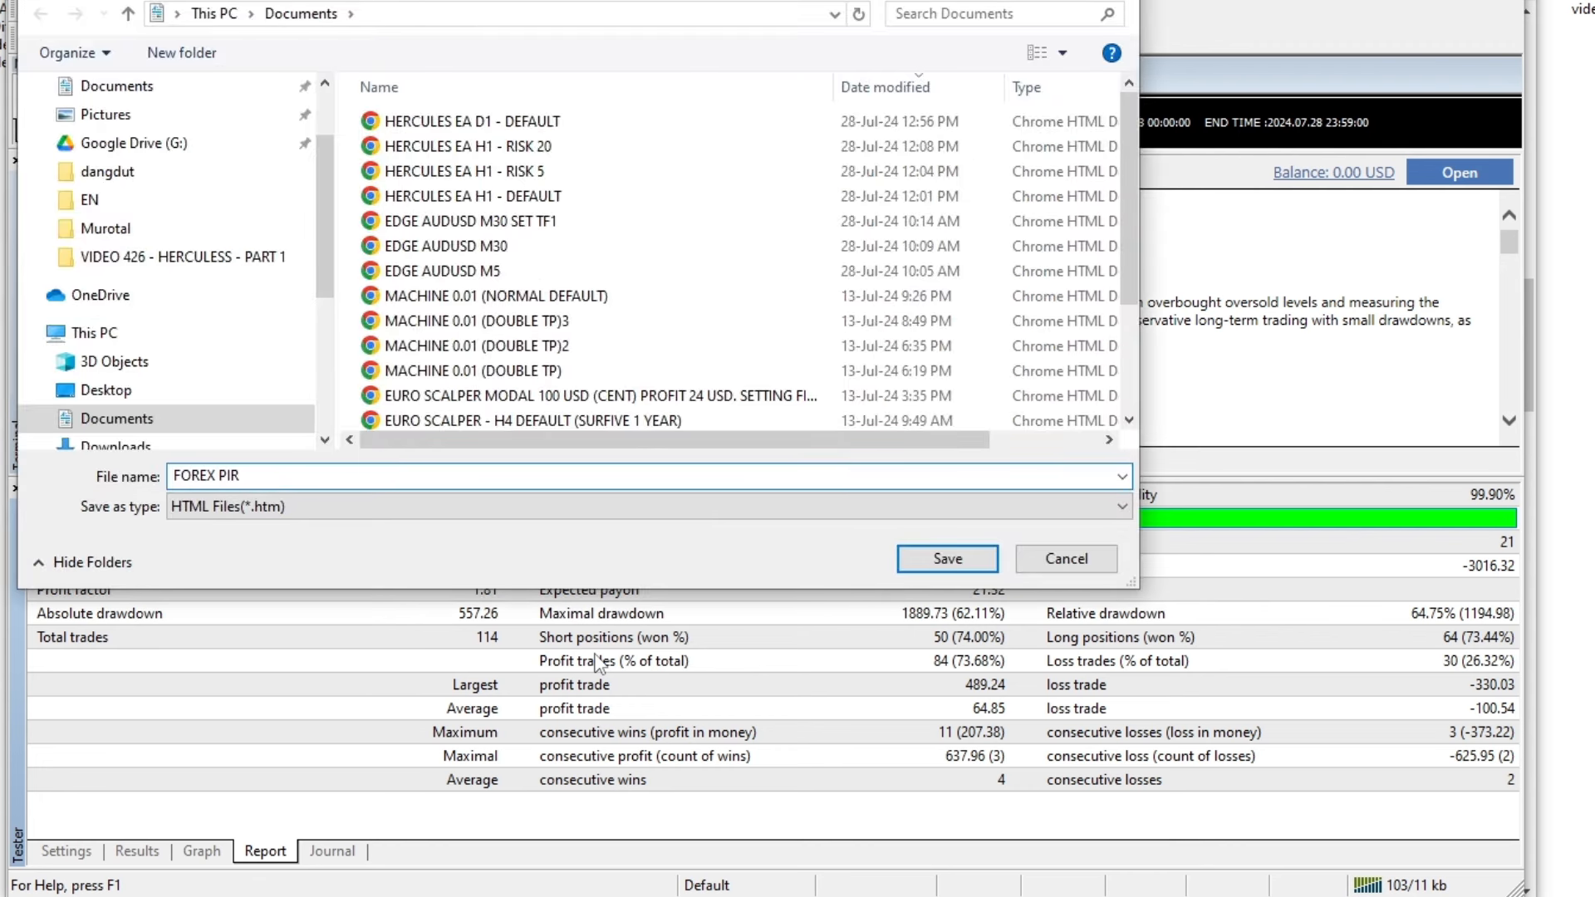
{"action": "left_click", "coordinate": [943, 558]}
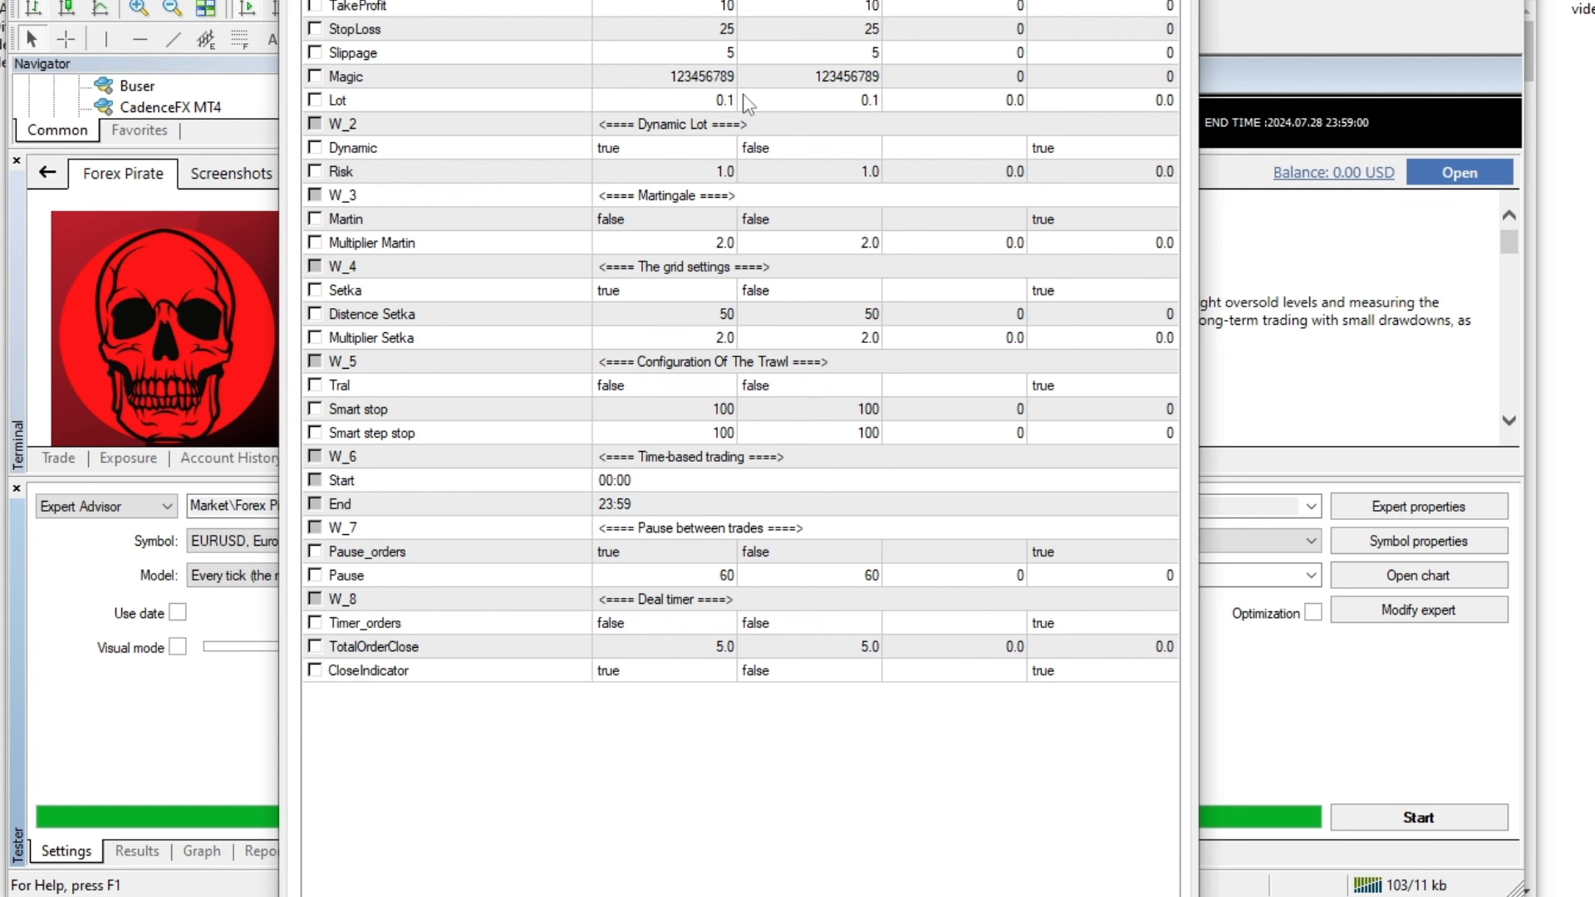
- Rerun the test with Dynamic lot false and Lot 0.01
{"action": "left_click", "coordinate": [662, 148]}
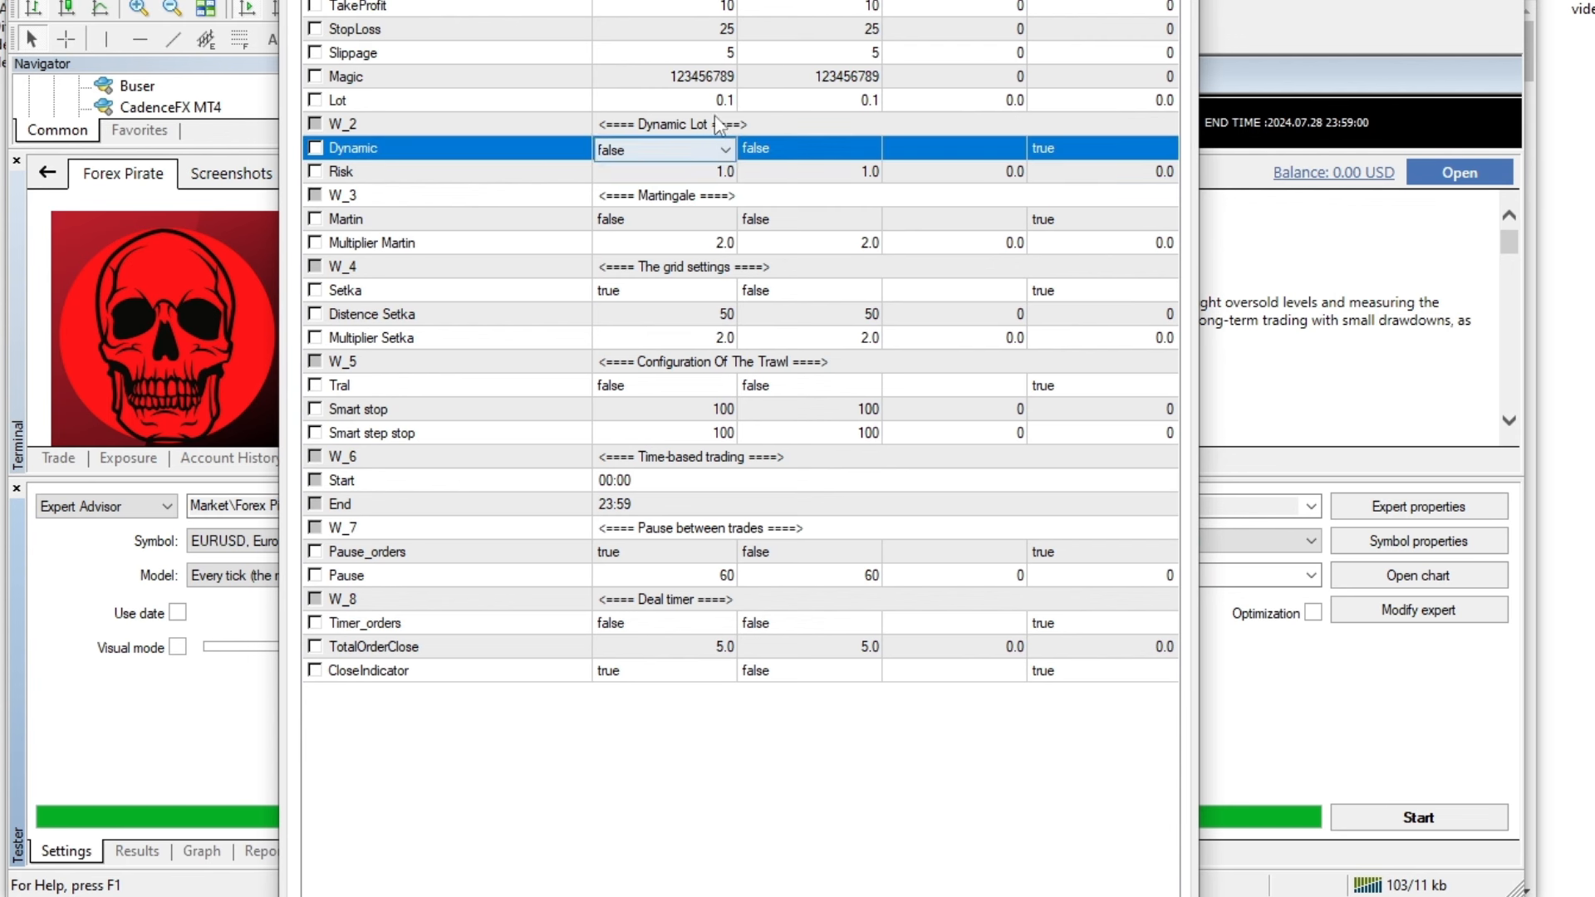
{"action": "left_click", "coordinate": [661, 99]}
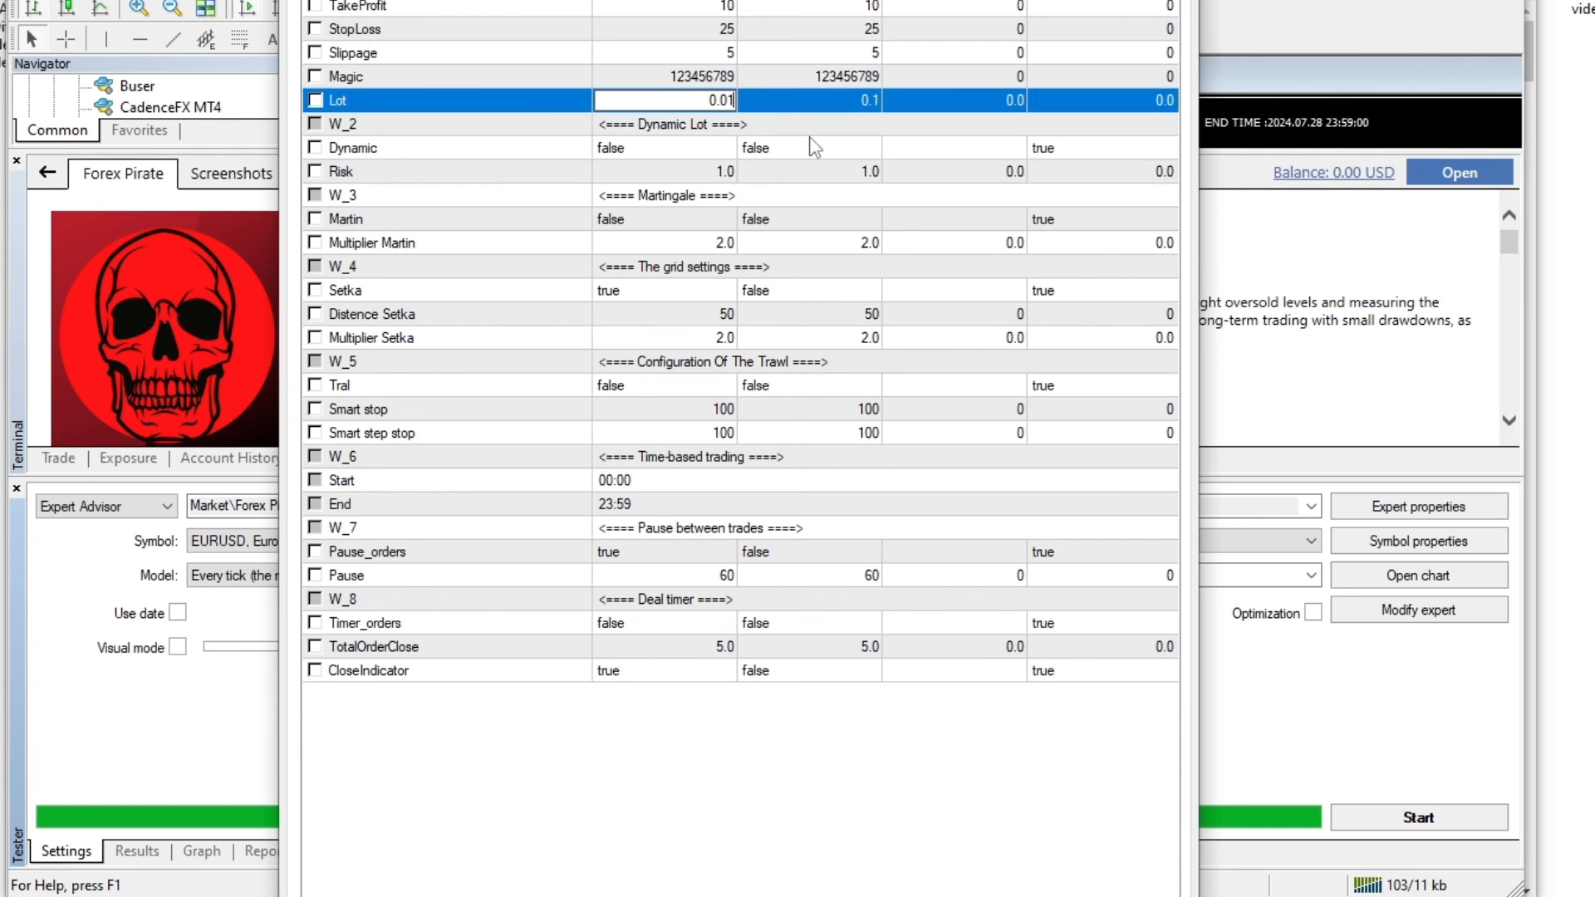
{"action": "left_click", "coordinate": [1417, 817]}
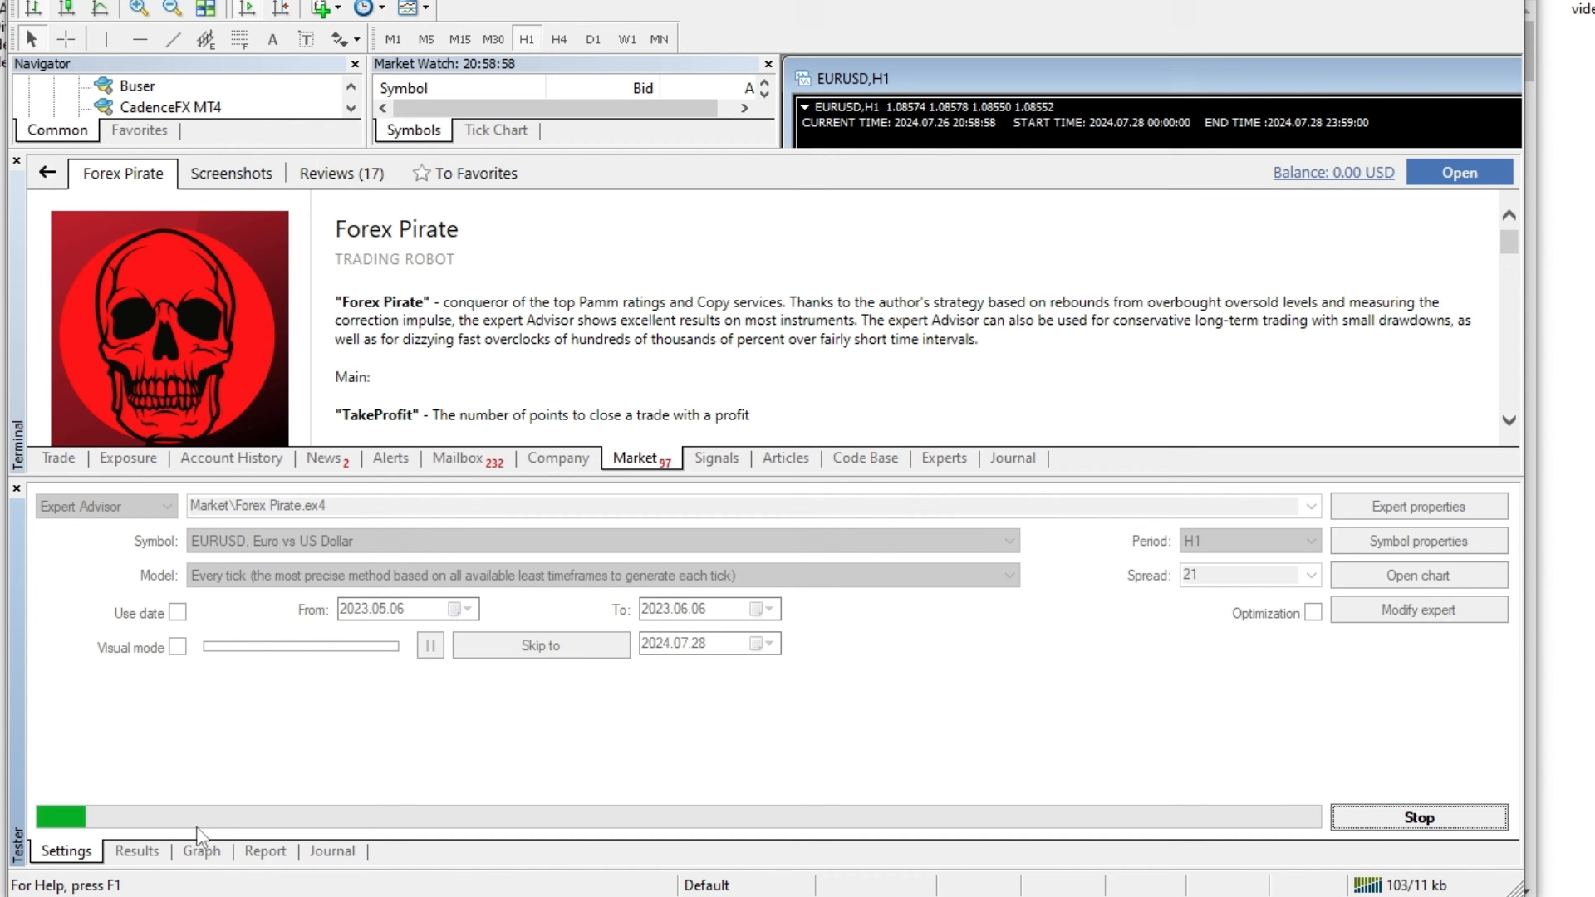
- View the 0.01-lot run's balance graph and its tester report
{"action": "left_click", "coordinate": [201, 851]}
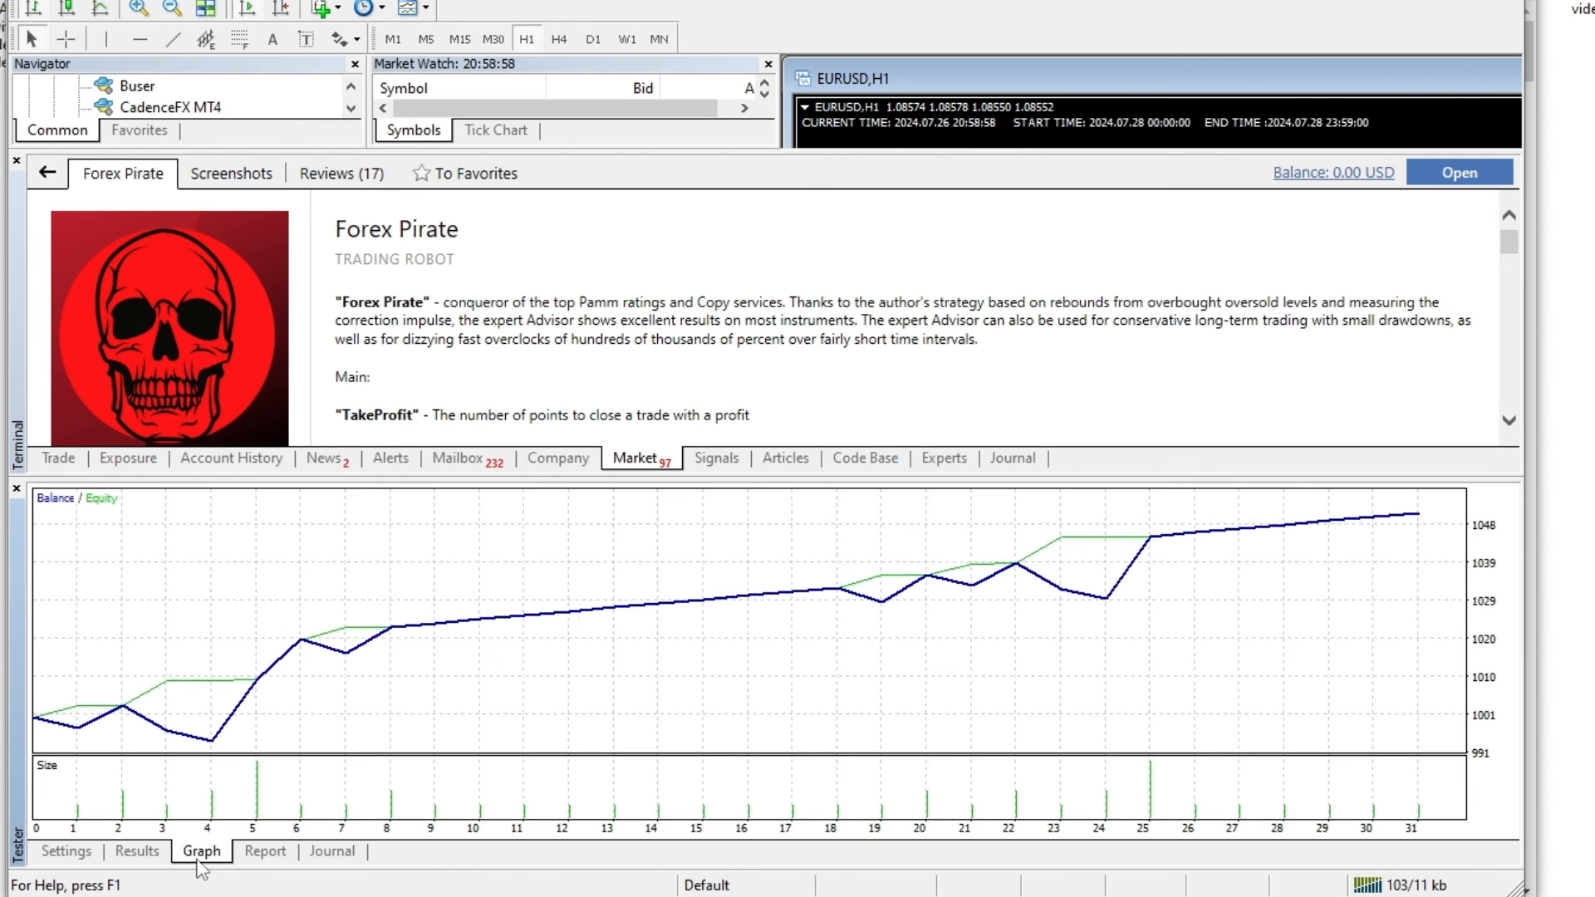
{"action": "left_click", "coordinate": [264, 850]}
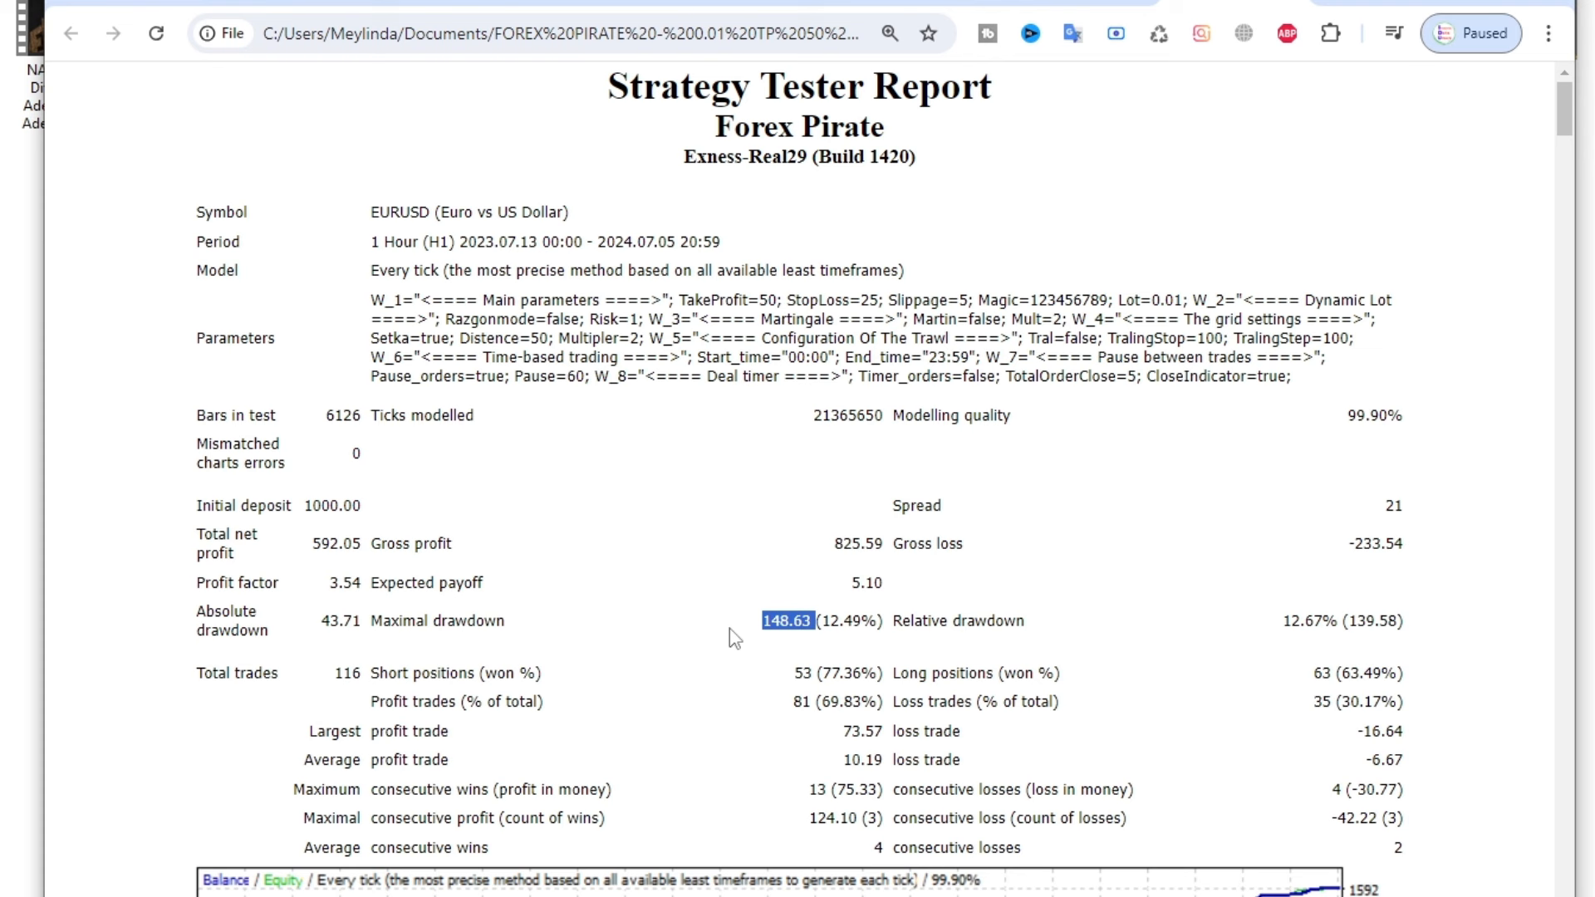
{"action": "mouse_move", "coordinate": [728, 638]}
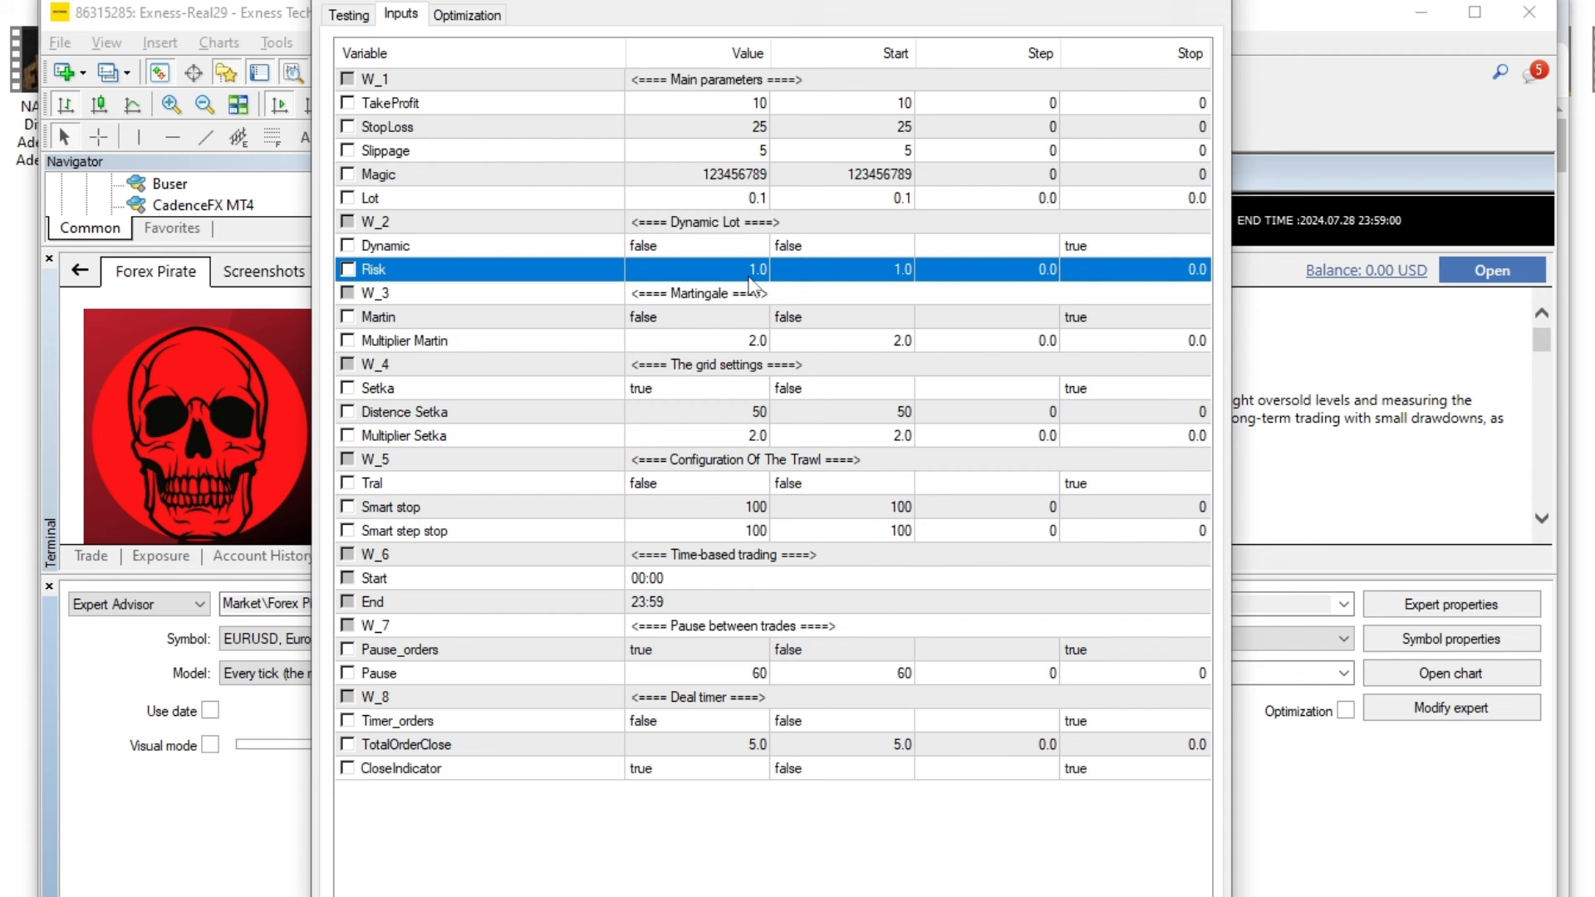
- Set the Forex Pirate Risk input to 0.5
{"action": "type", "text": "0.5"}
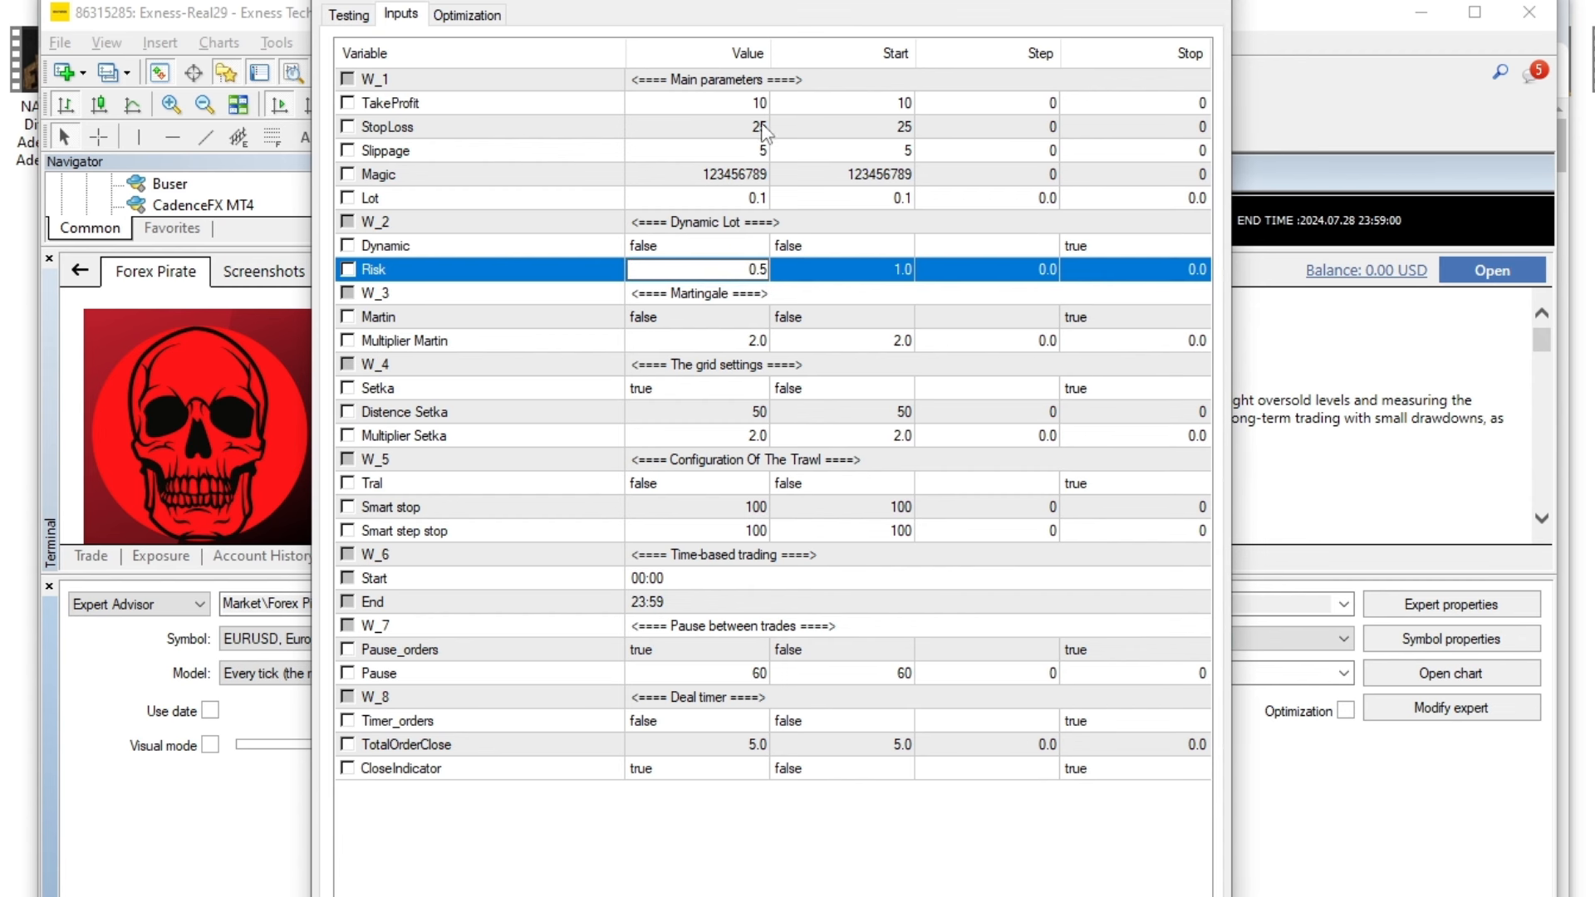